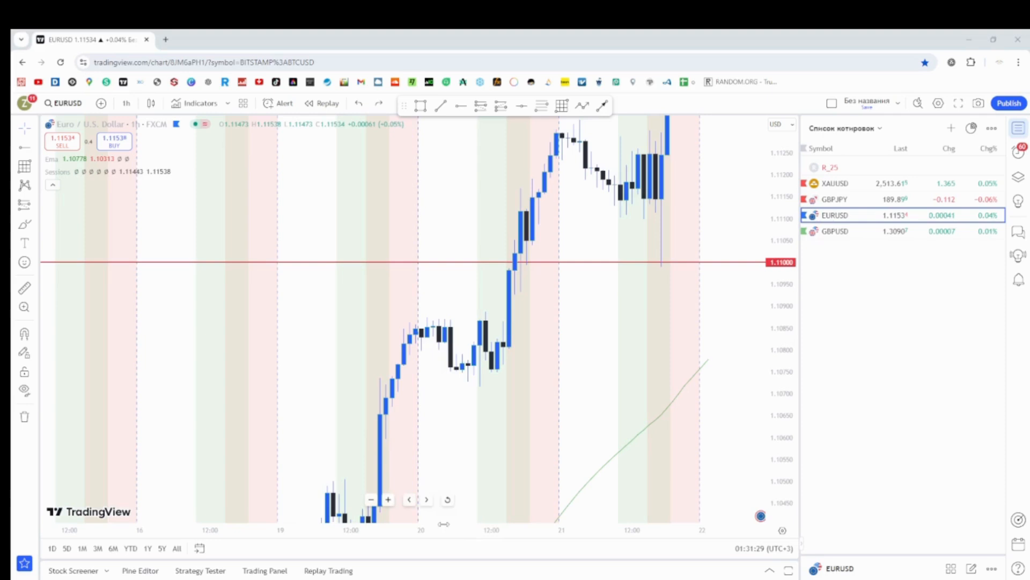
mouse_move(458, 366)
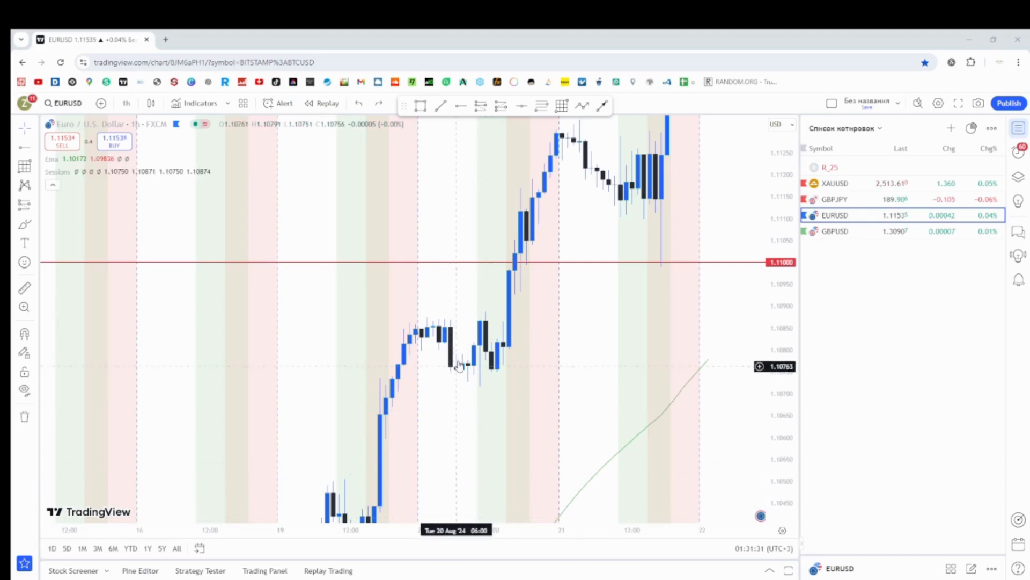
mouse_move(443, 451)
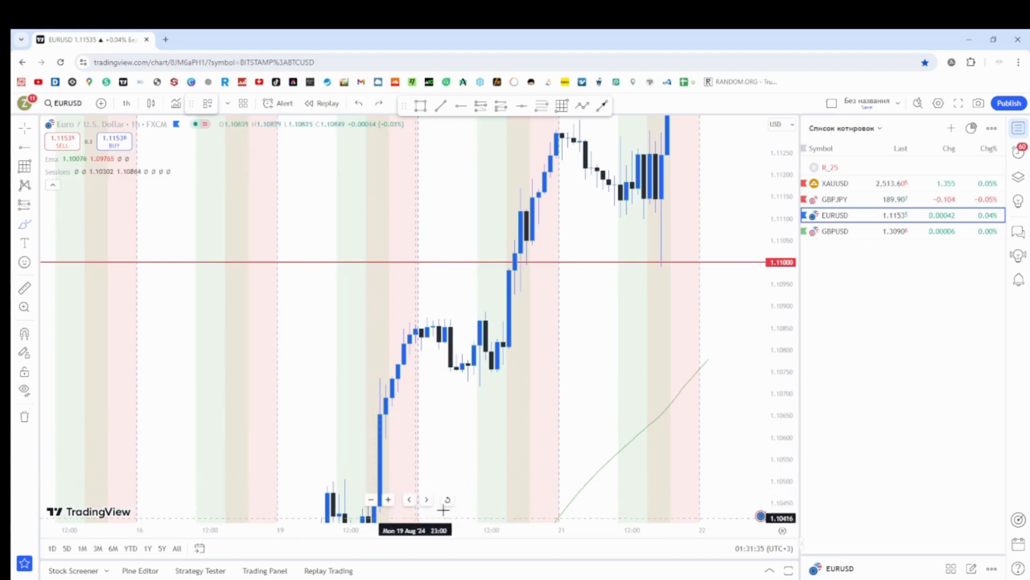
mouse_move(443, 440)
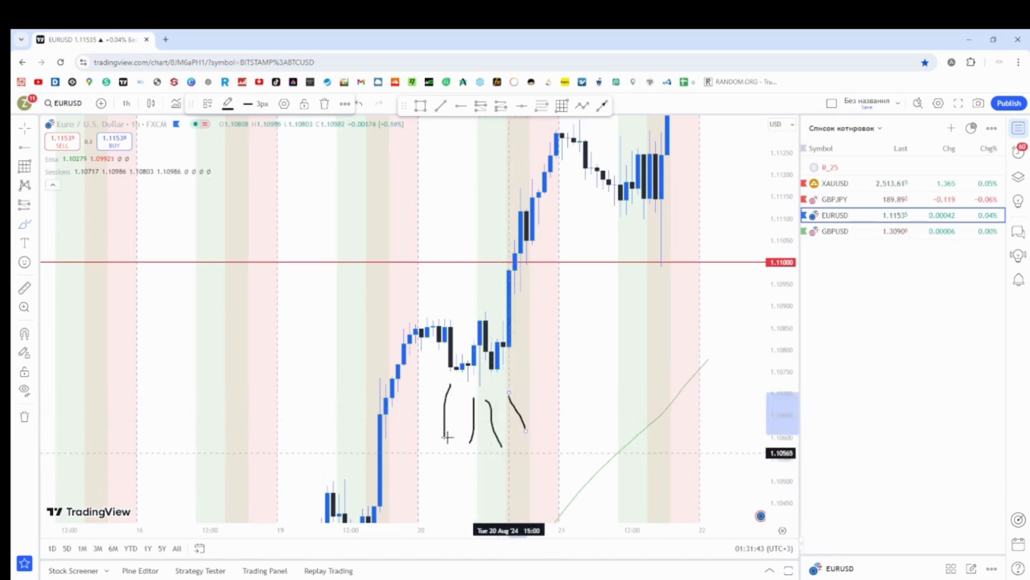
mouse_move(465, 392)
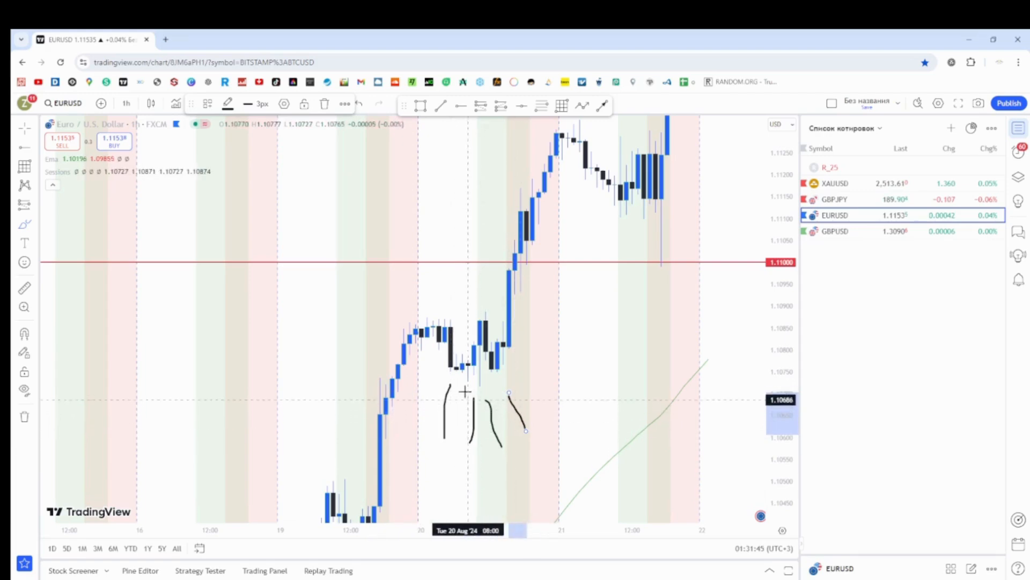
mouse_move(462, 355)
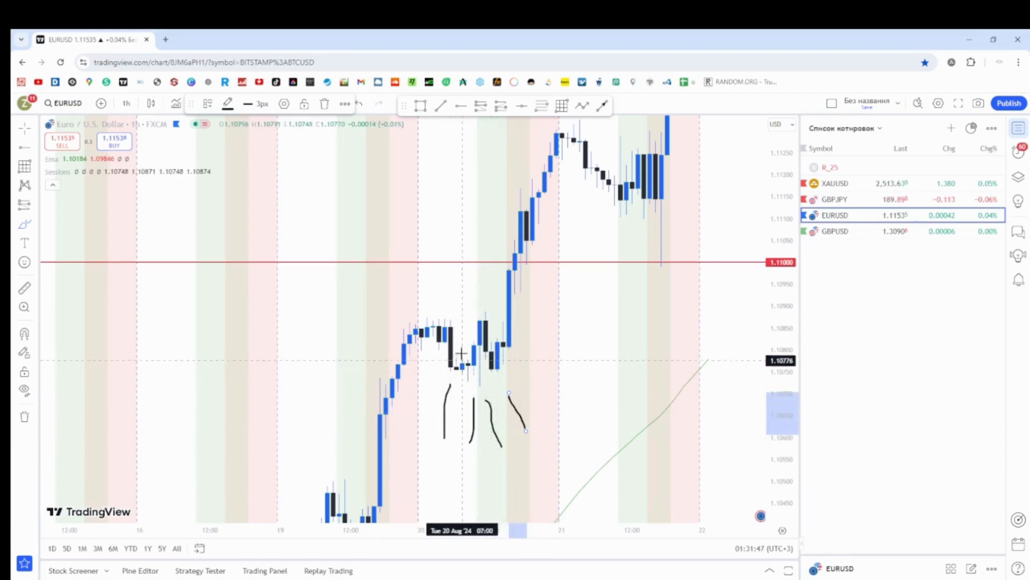
mouse_move(445, 320)
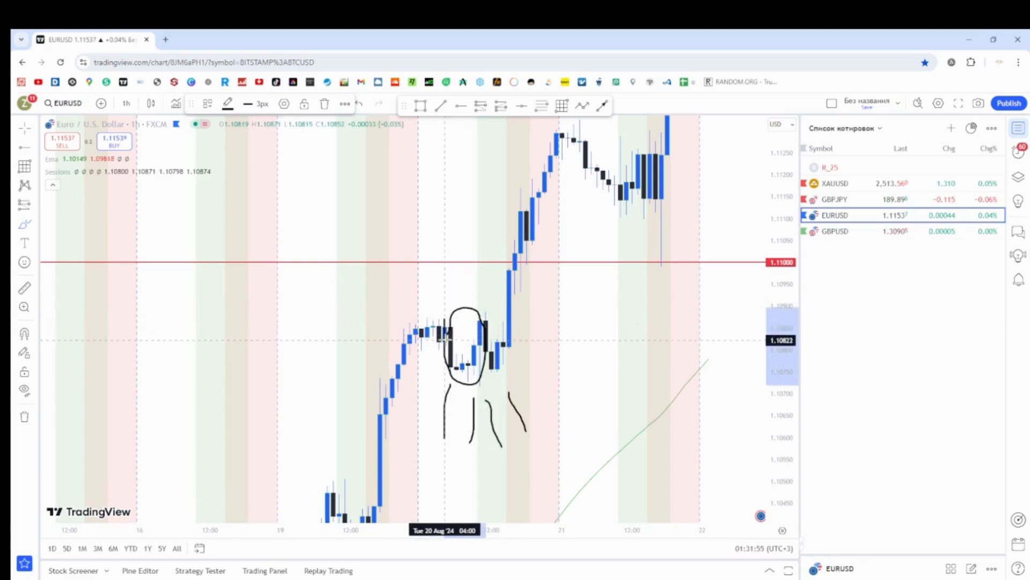
mouse_move(490, 372)
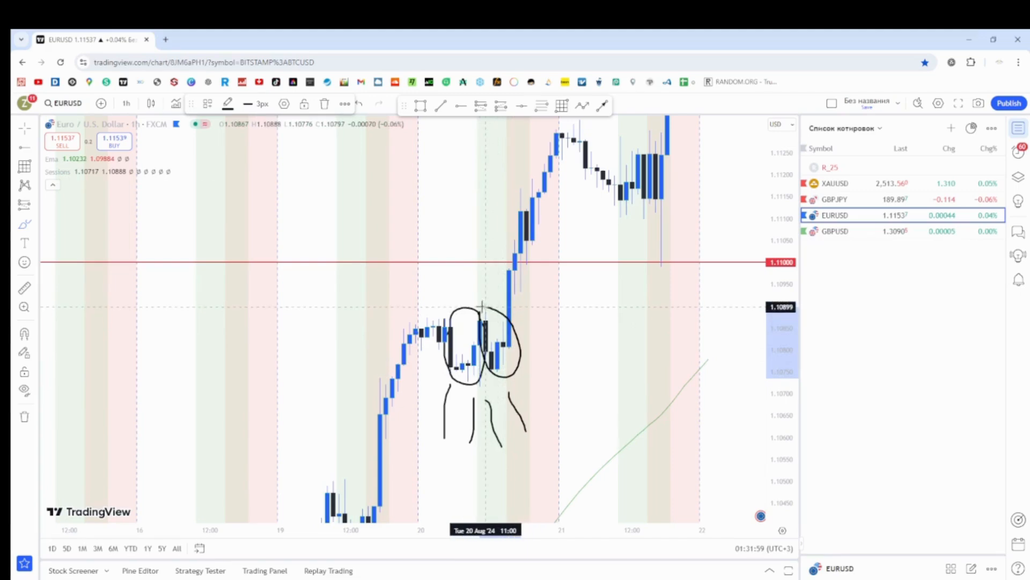
mouse_move(479, 384)
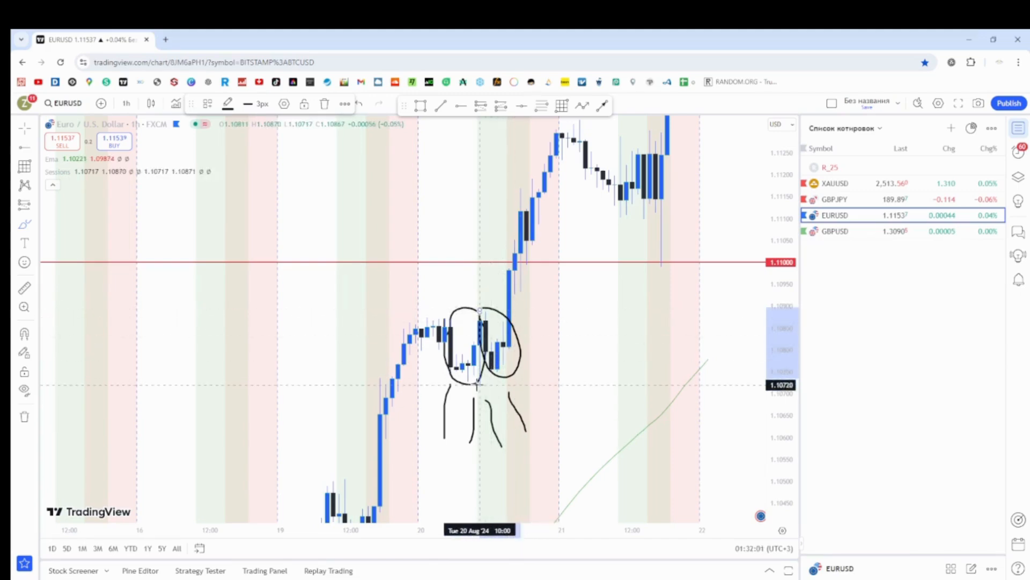
mouse_move(484, 391)
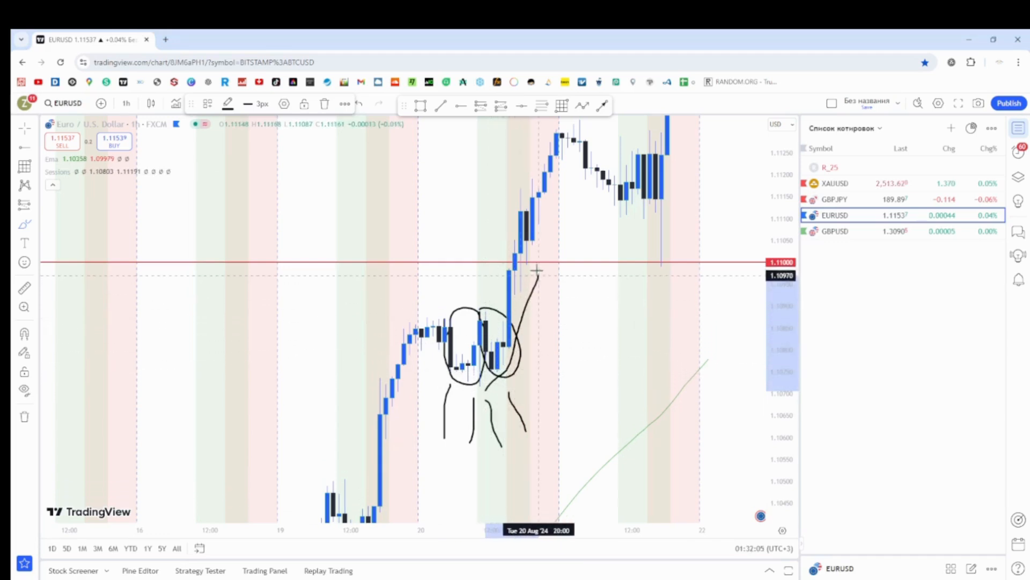
mouse_move(412, 328)
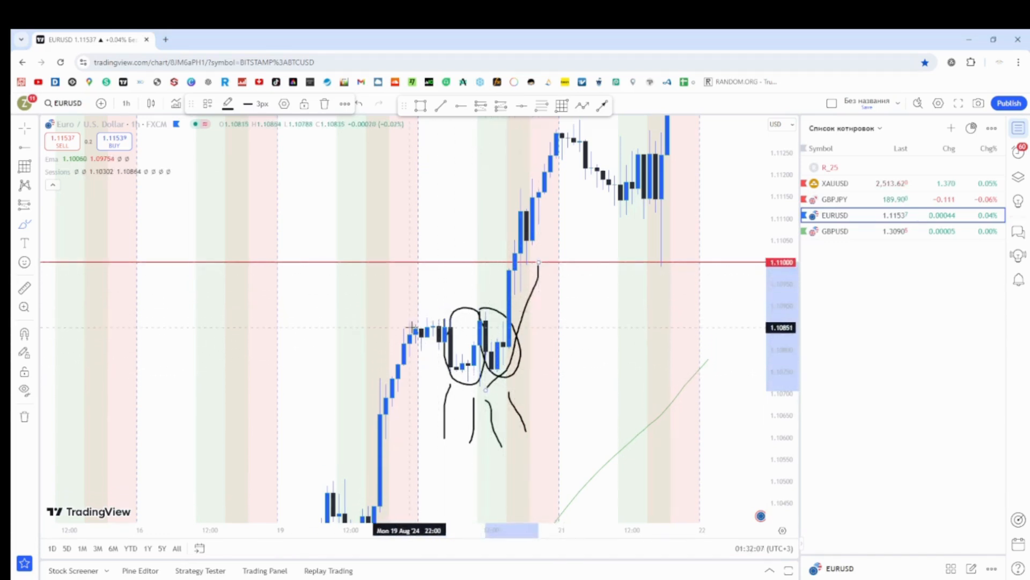
mouse_move(486, 250)
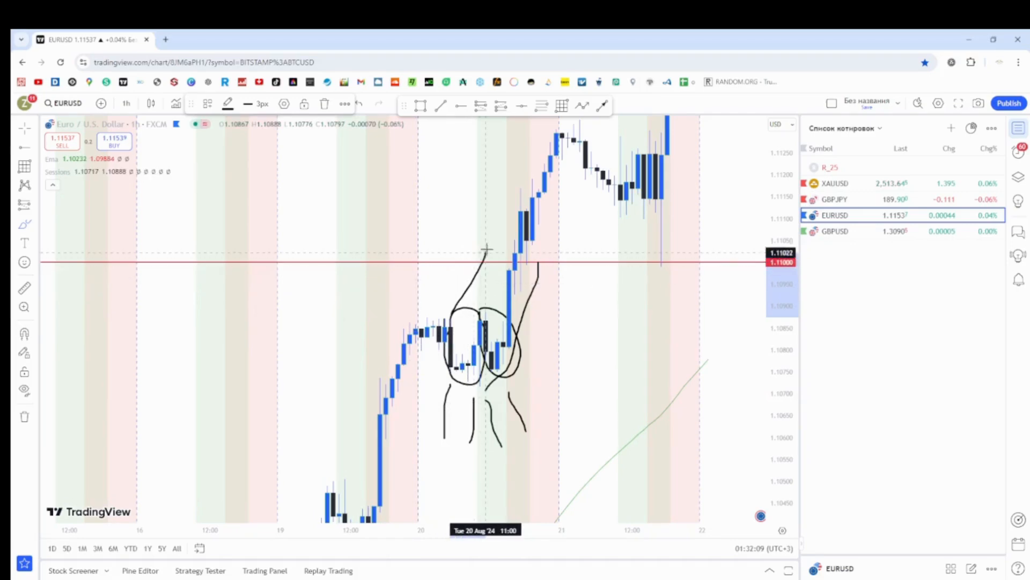
mouse_move(513, 207)
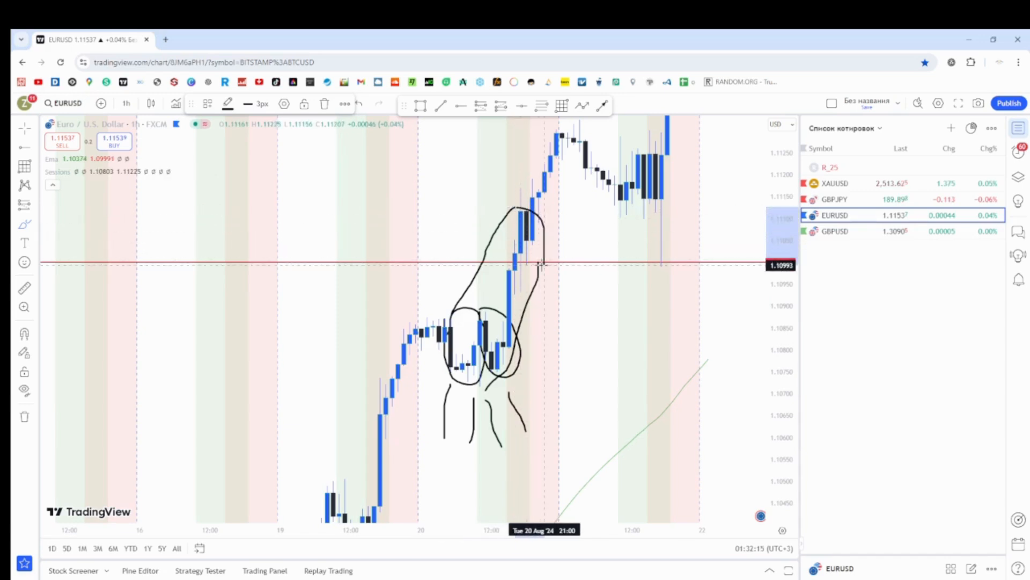
mouse_move(499, 306)
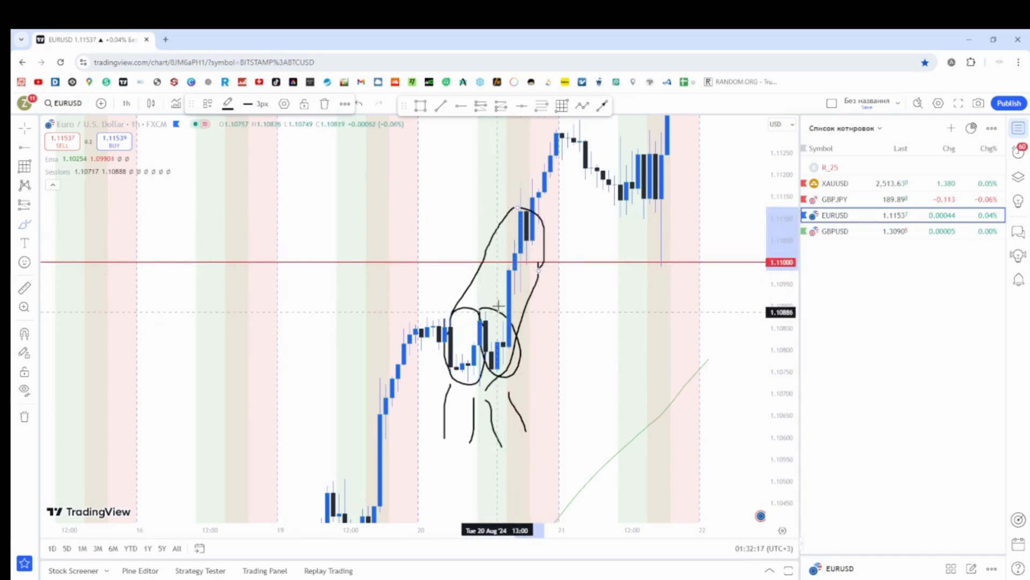
mouse_move(496, 230)
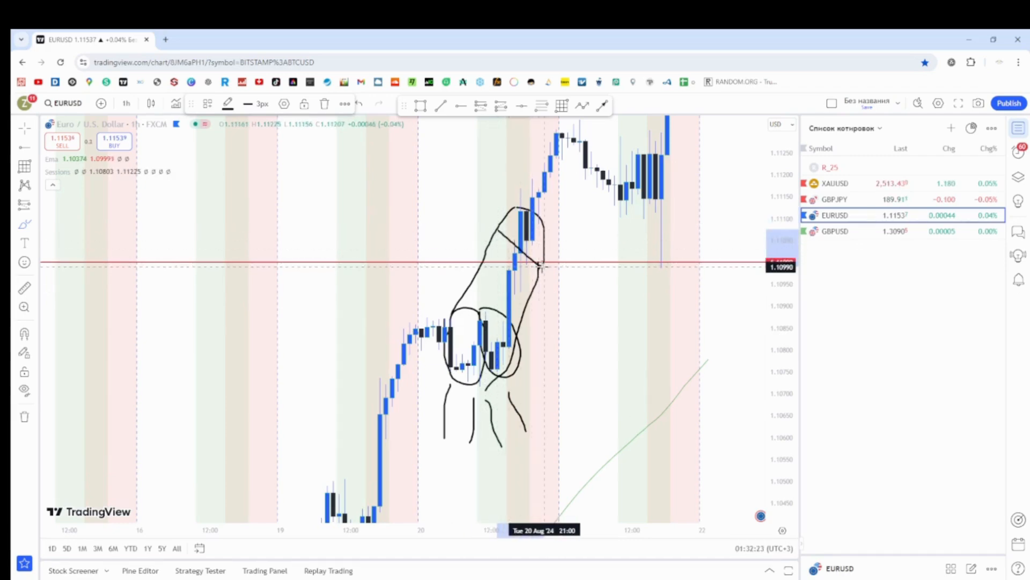
mouse_move(502, 233)
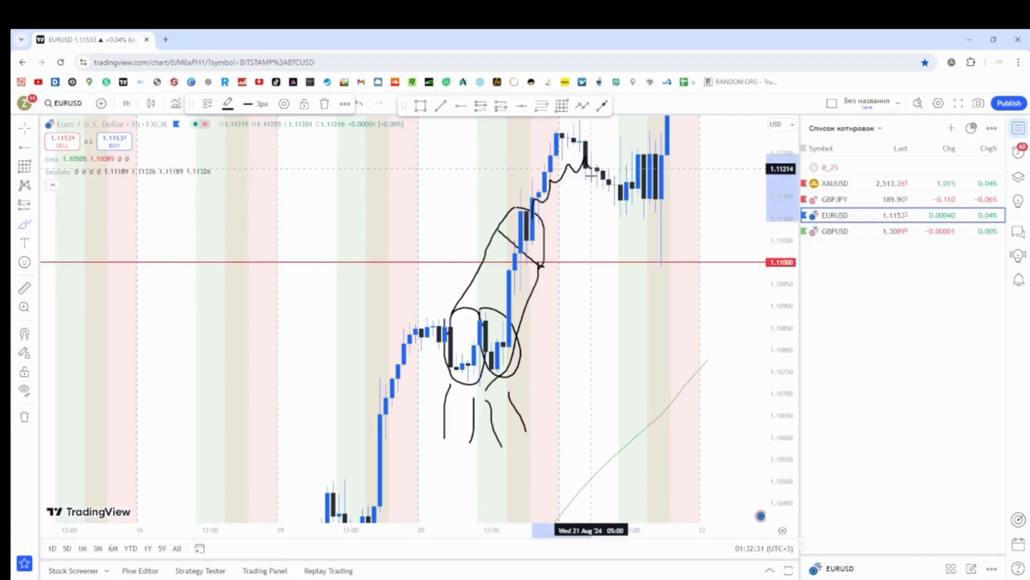
mouse_move(611, 202)
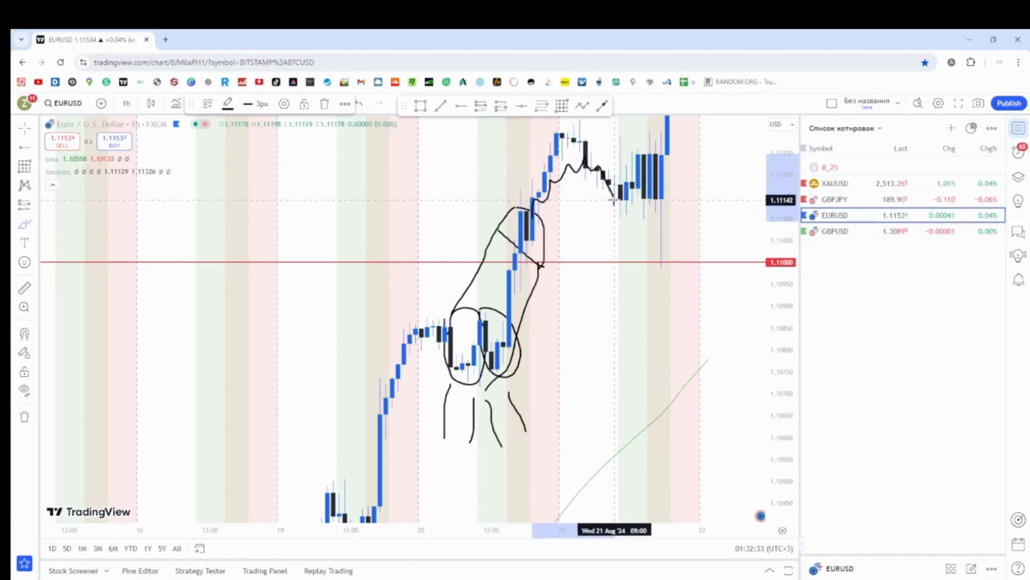
mouse_move(647, 212)
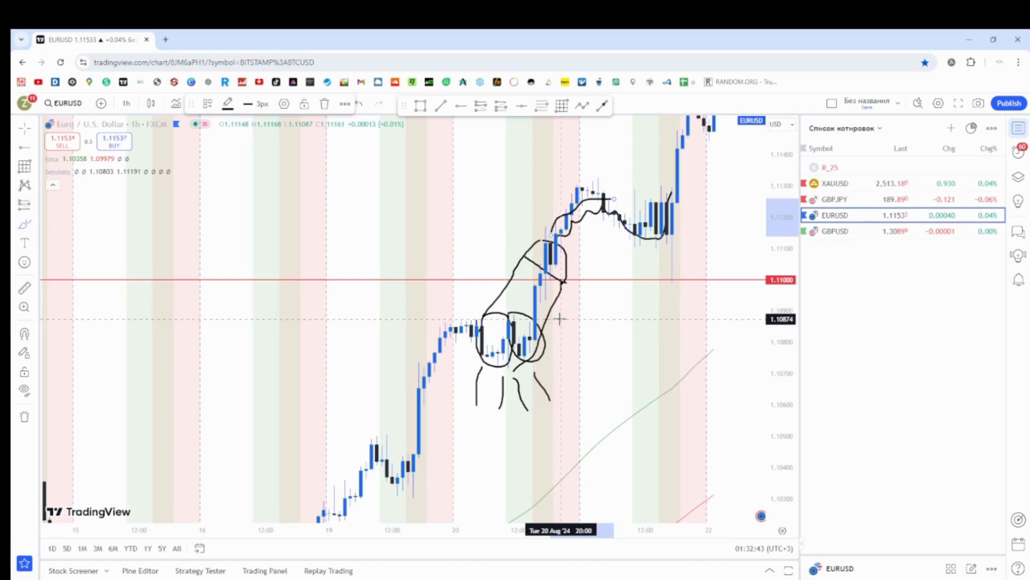
mouse_move(558, 389)
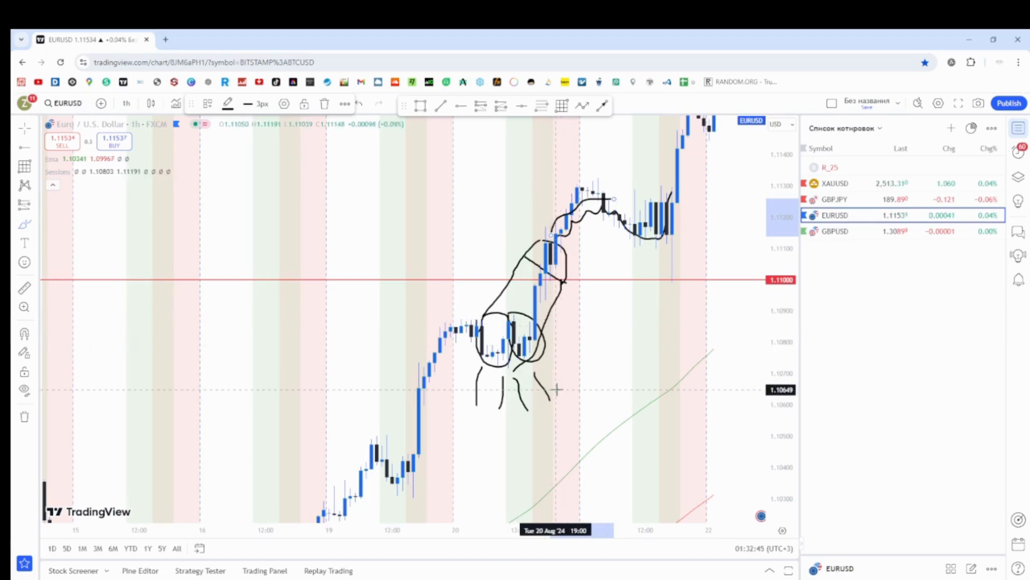